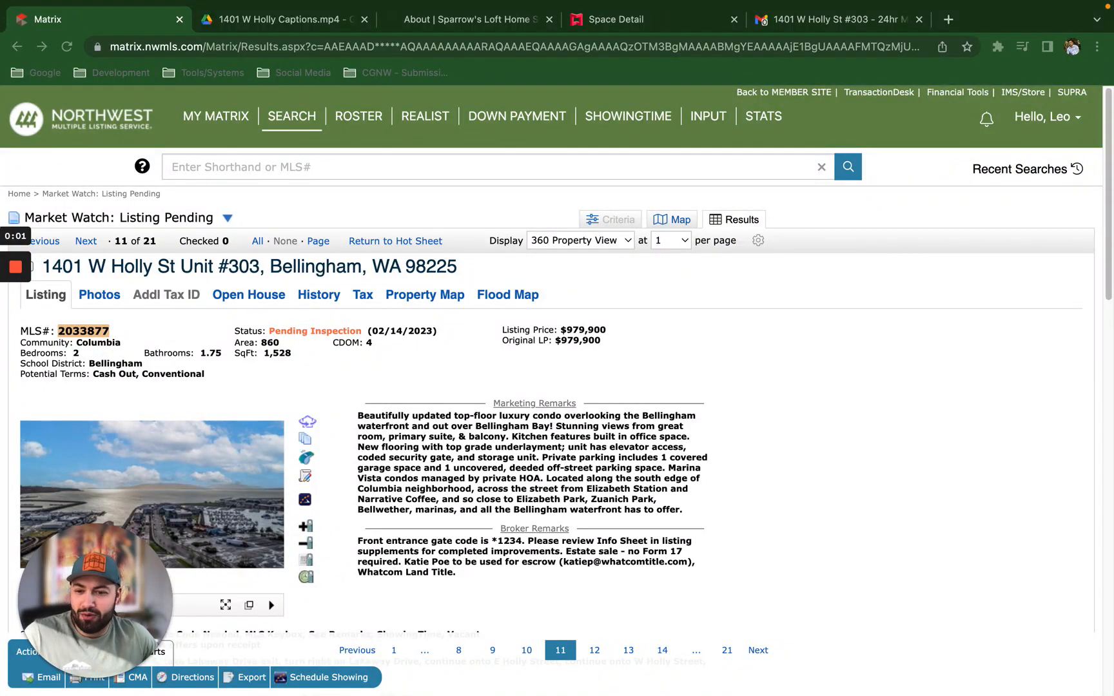
mouse_move(841, 380)
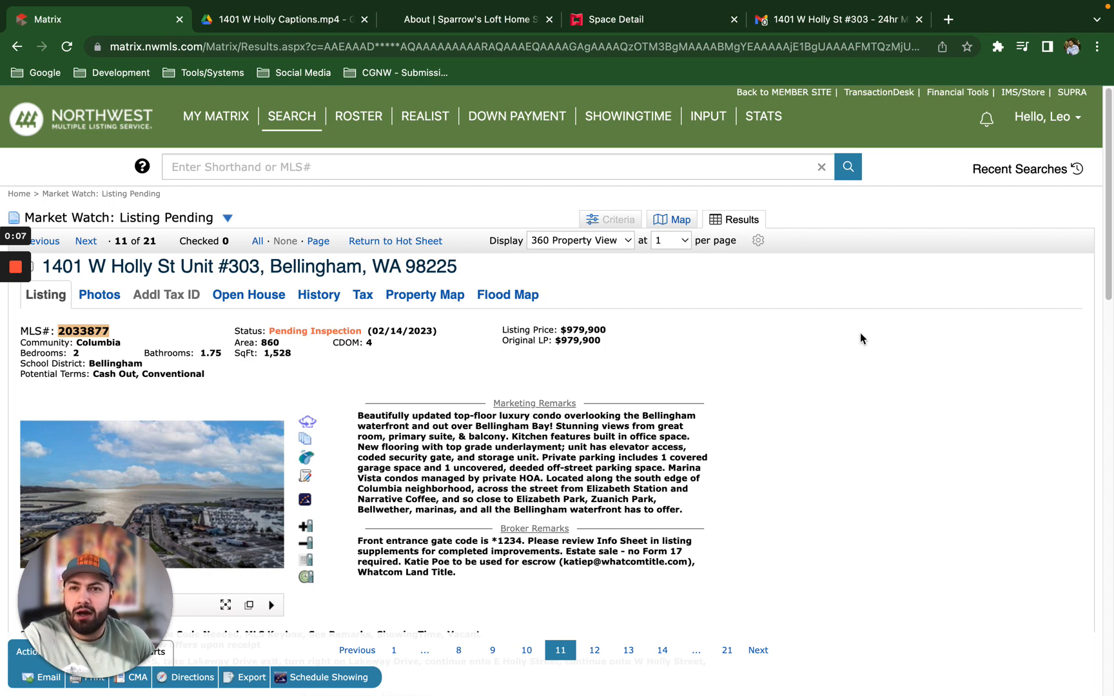
mouse_move(873, 354)
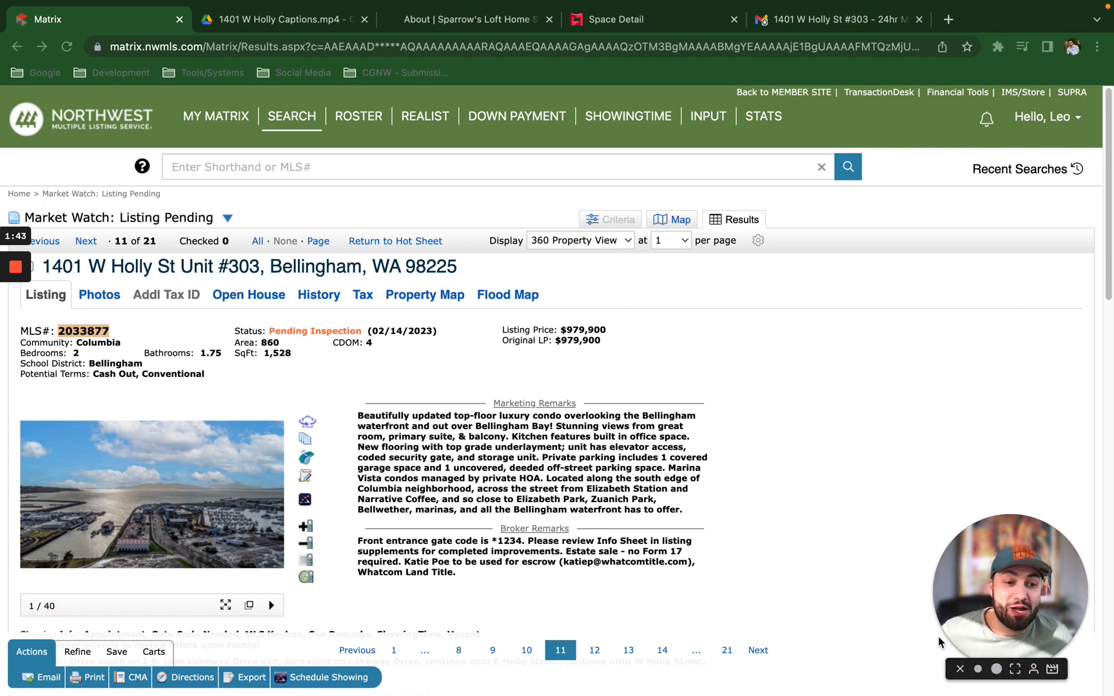
mouse_move(919, 637)
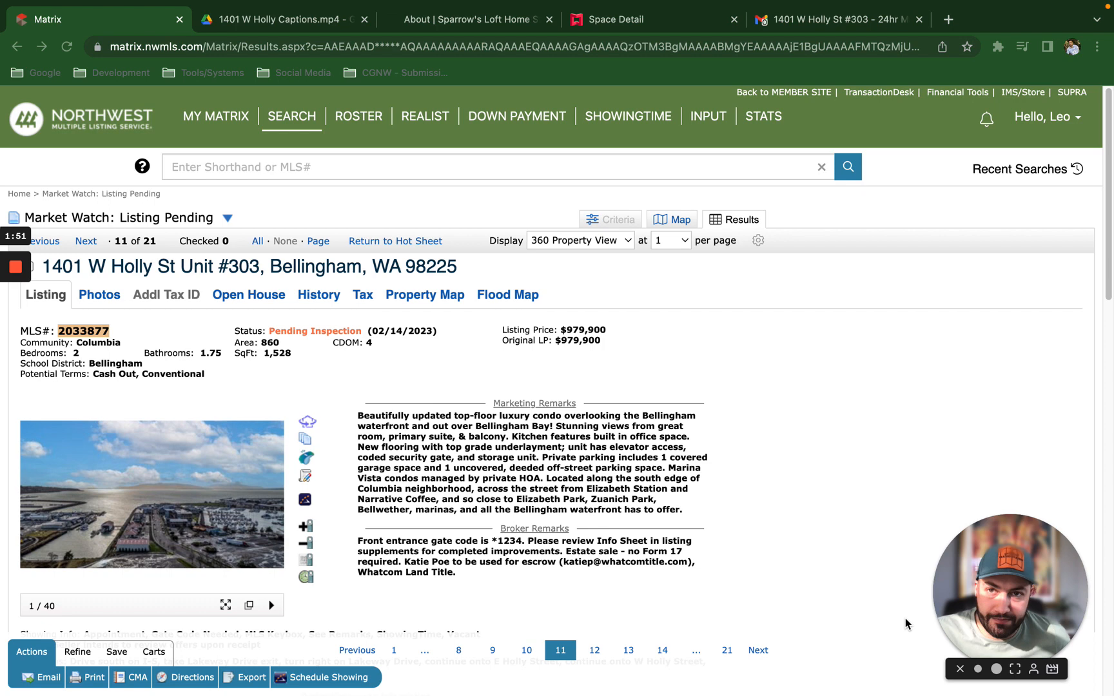
mouse_move(787, 630)
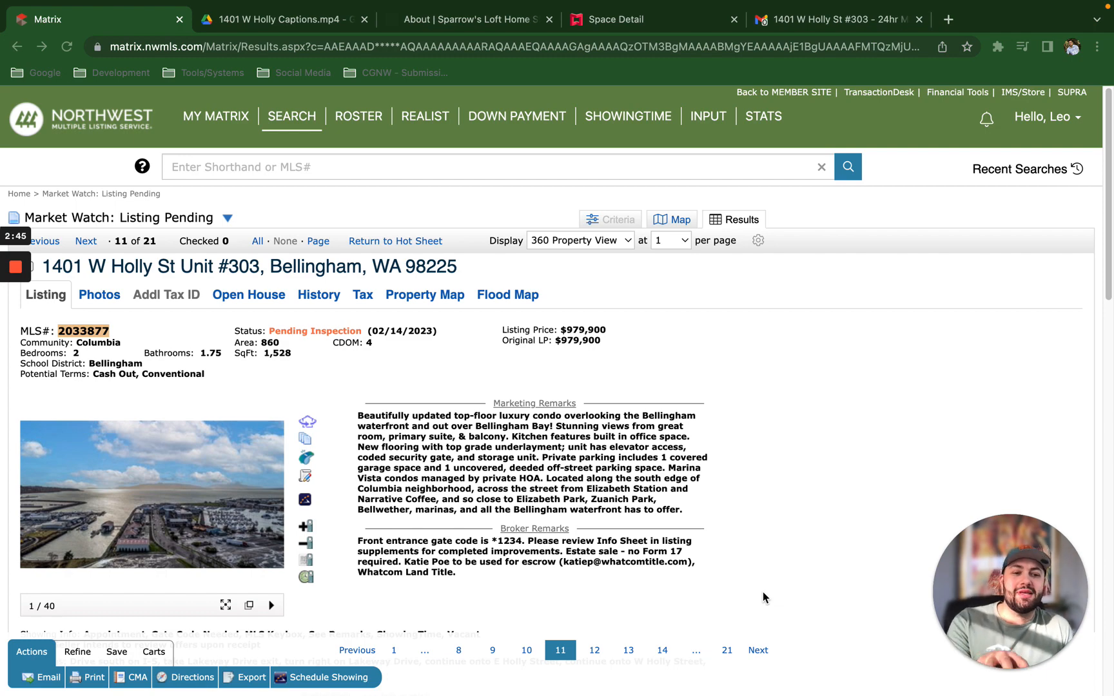
mouse_move(268, 548)
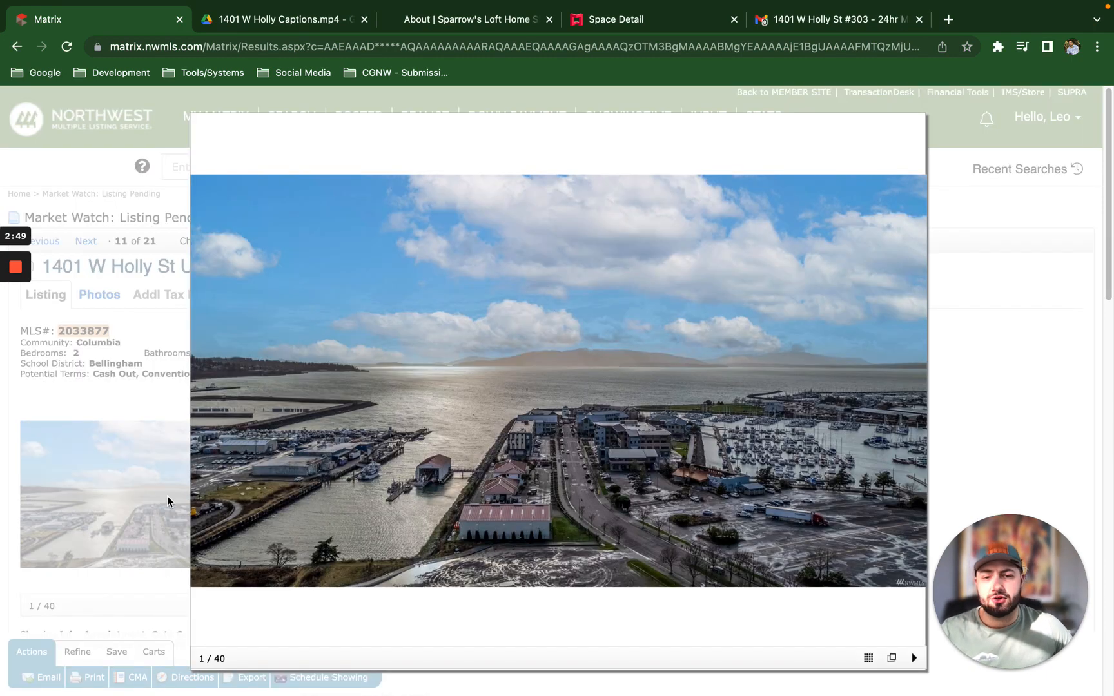
Enlarge a listing photo into the lightbox viewer and advance to the fireplace living room shot.
left_click(914, 657)
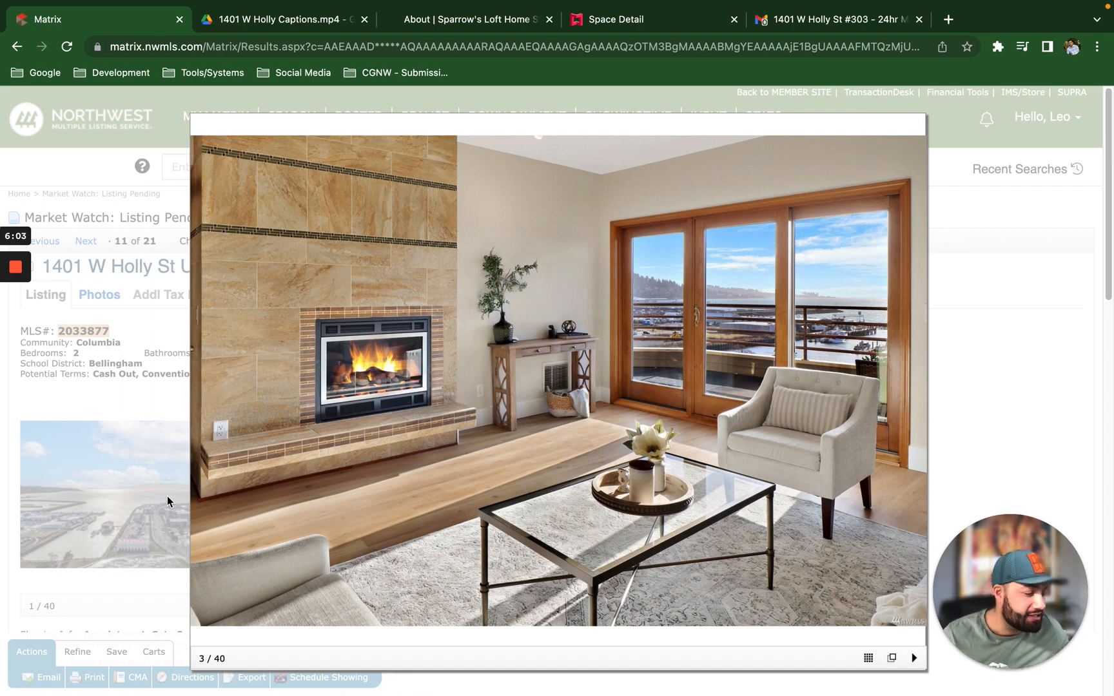
mouse_move(836, 416)
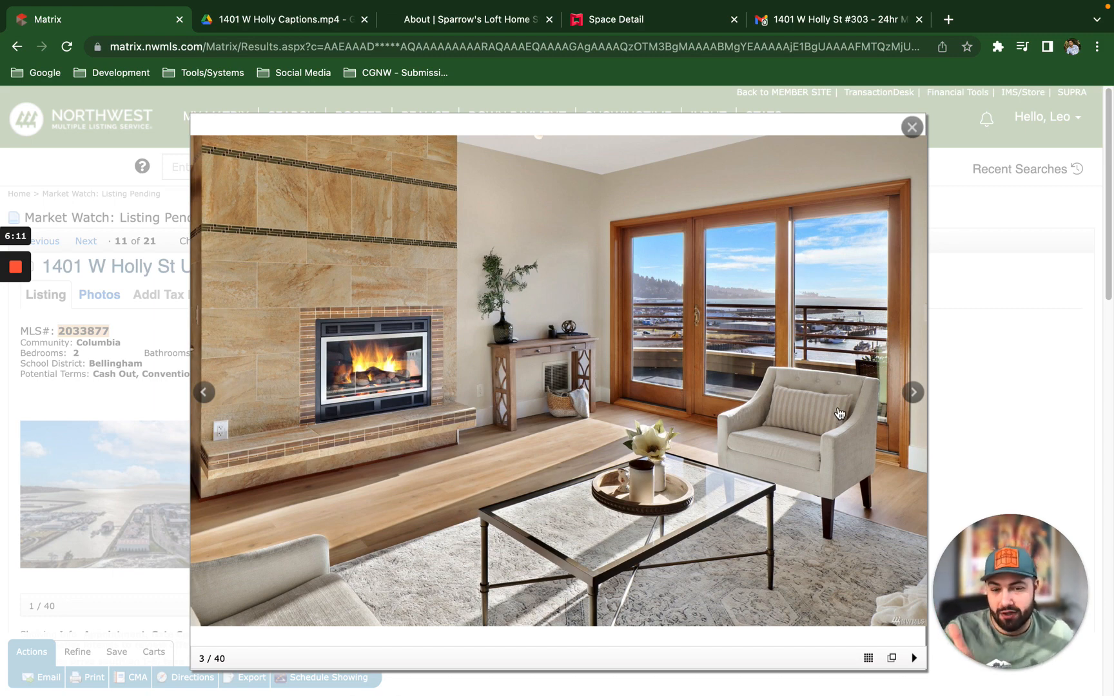
mouse_move(815, 412)
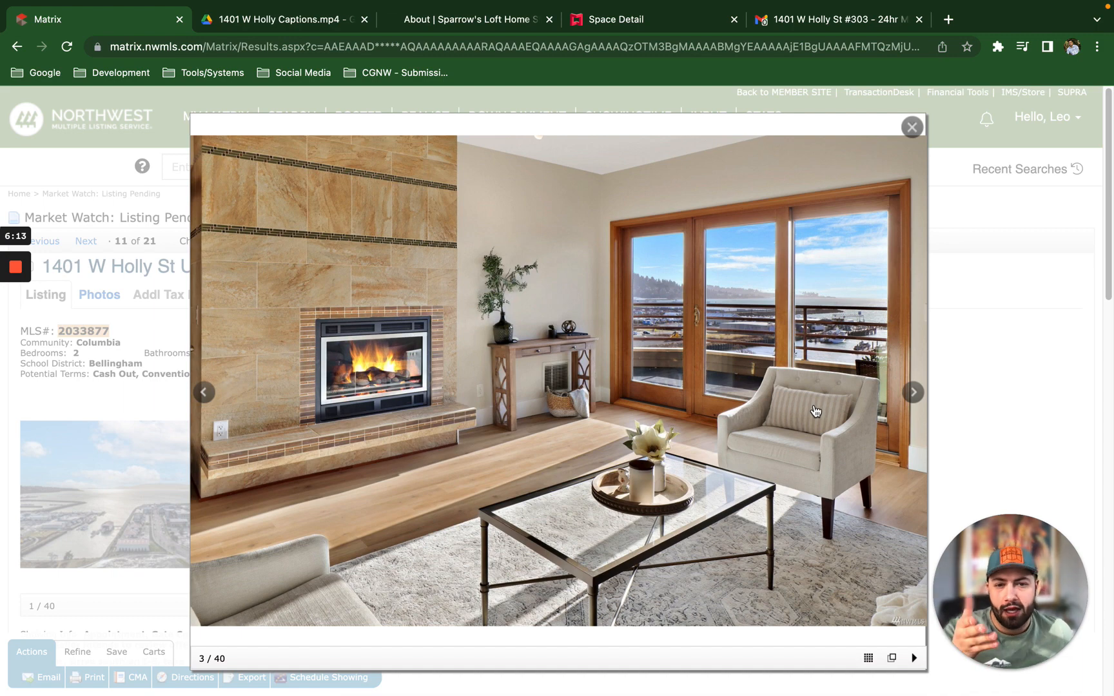
mouse_move(557, 454)
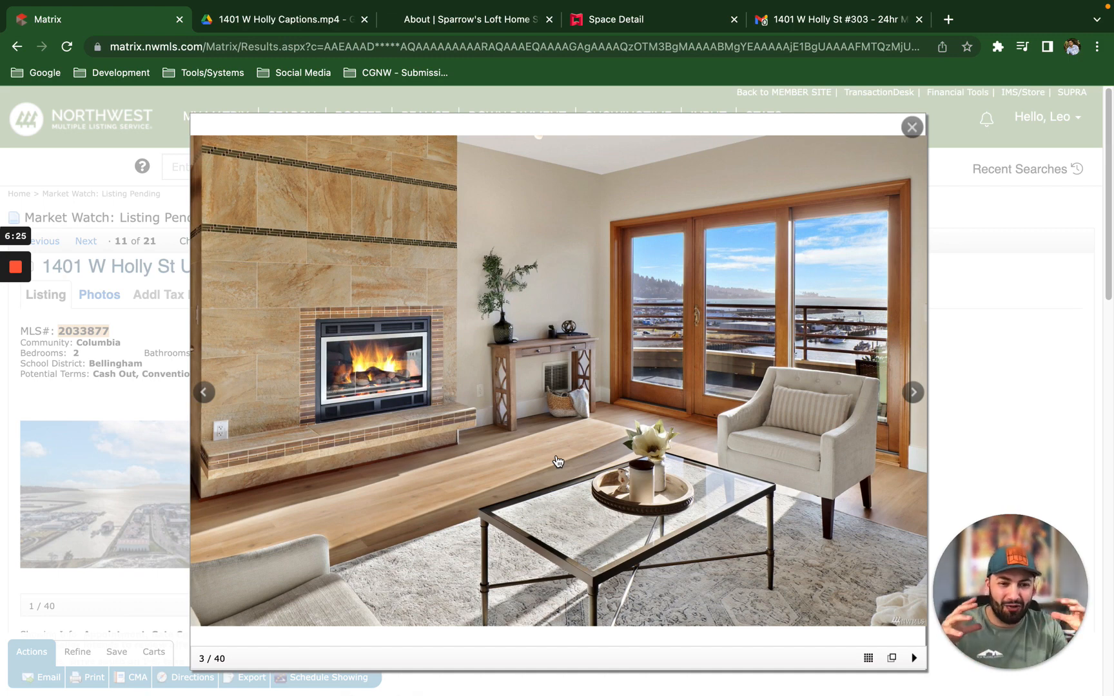
mouse_move(733, 448)
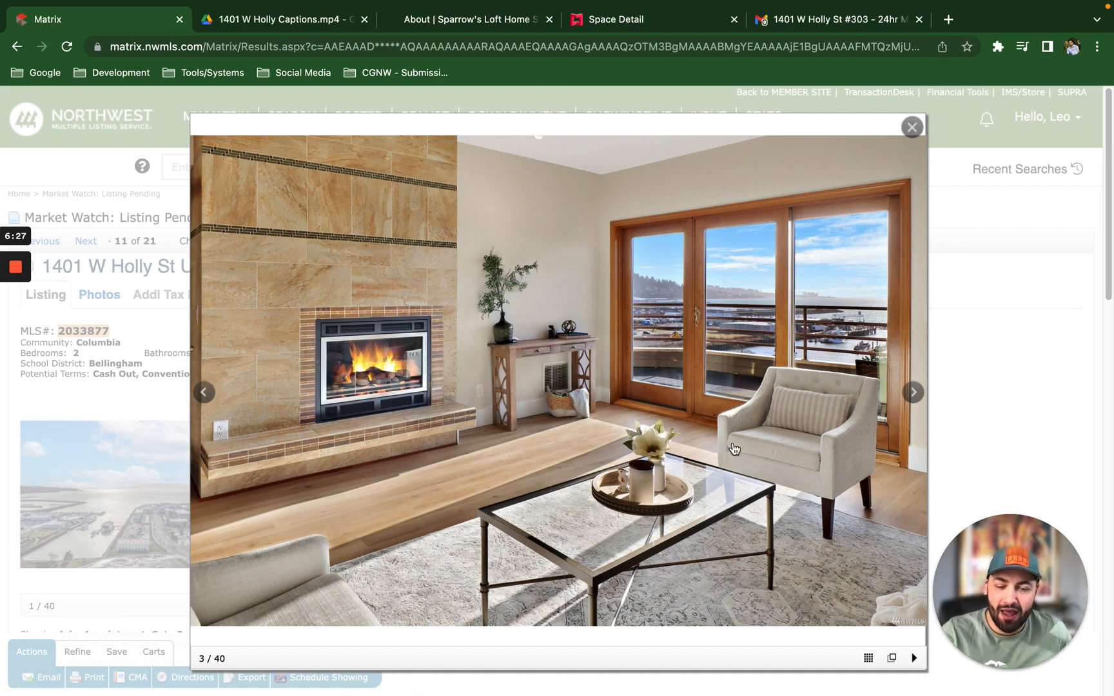
mouse_move(893, 410)
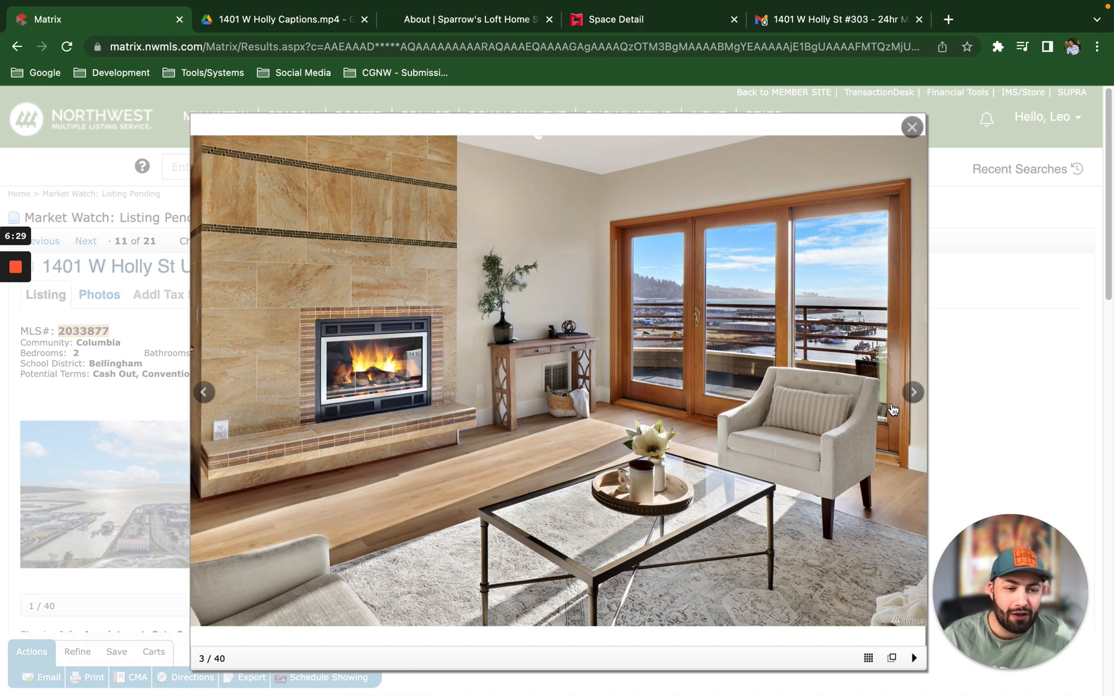
mouse_move(876, 426)
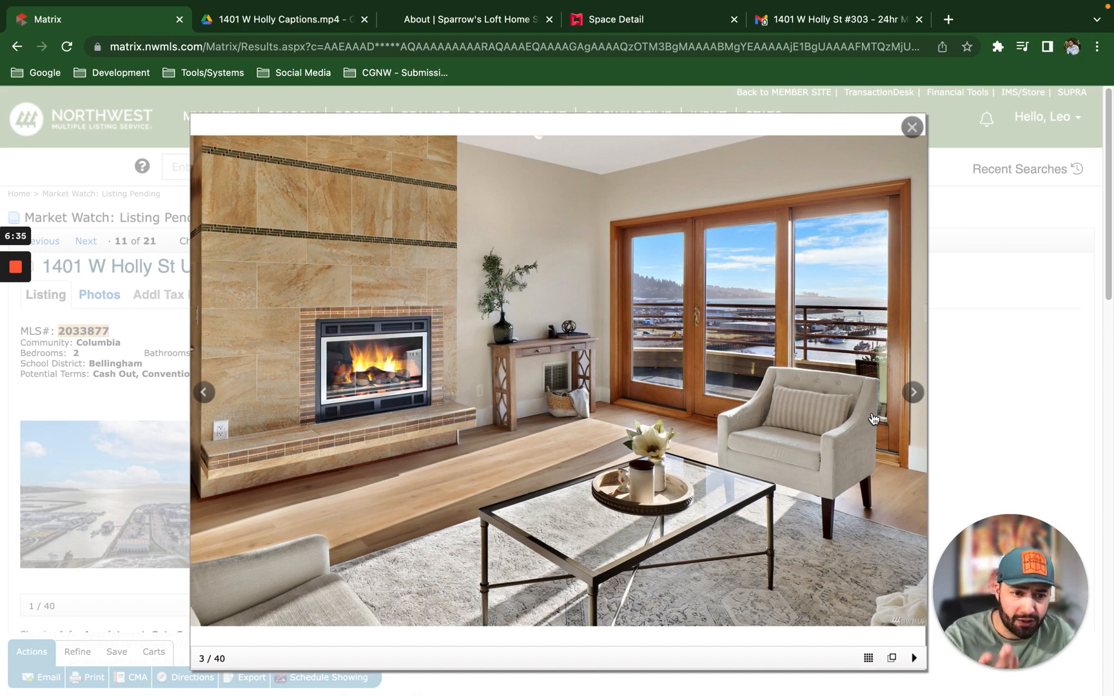
left_click(914, 392)
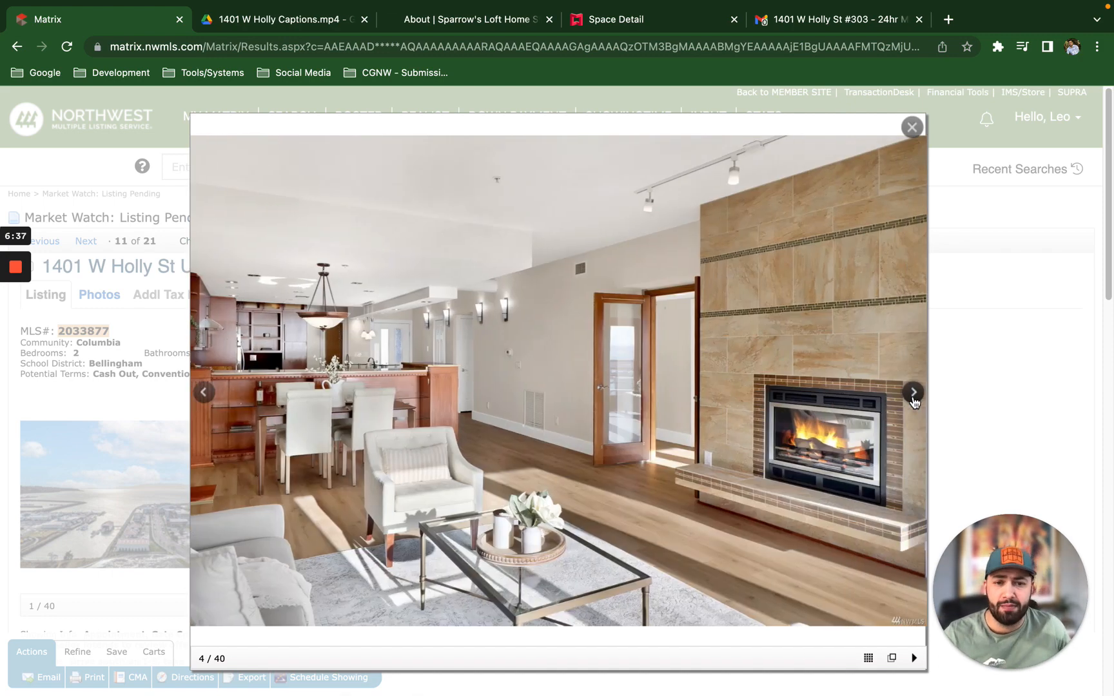
Page forward through the kitchen photos to the dining area, photo 17 of 40.
left_click(914, 392)
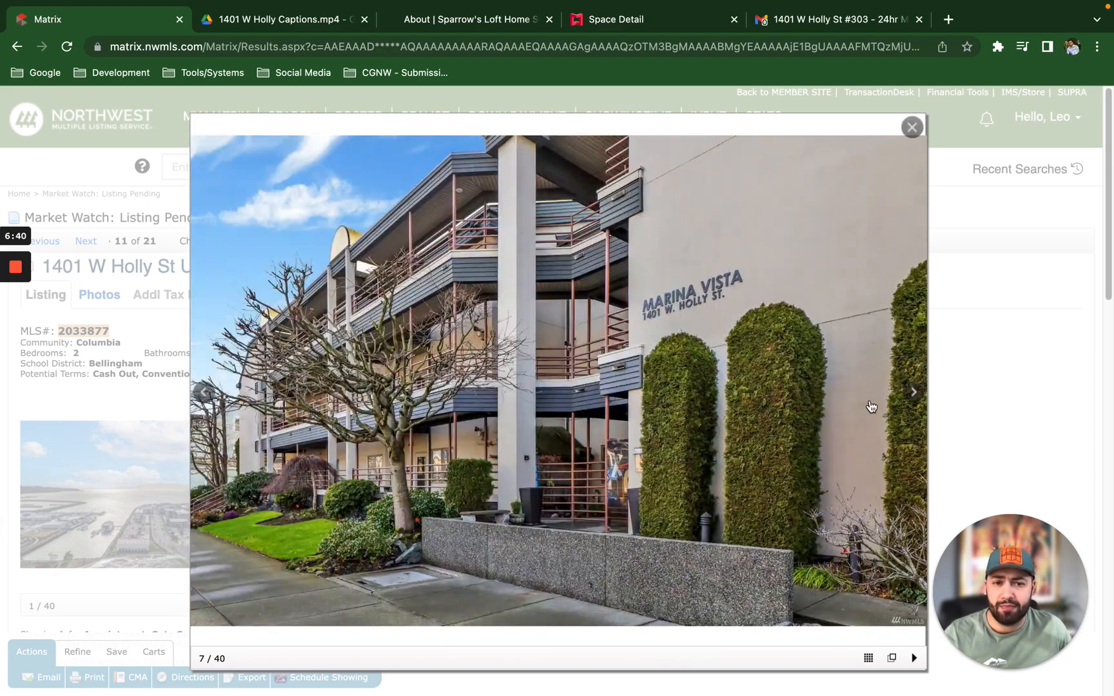
left_click(913, 392)
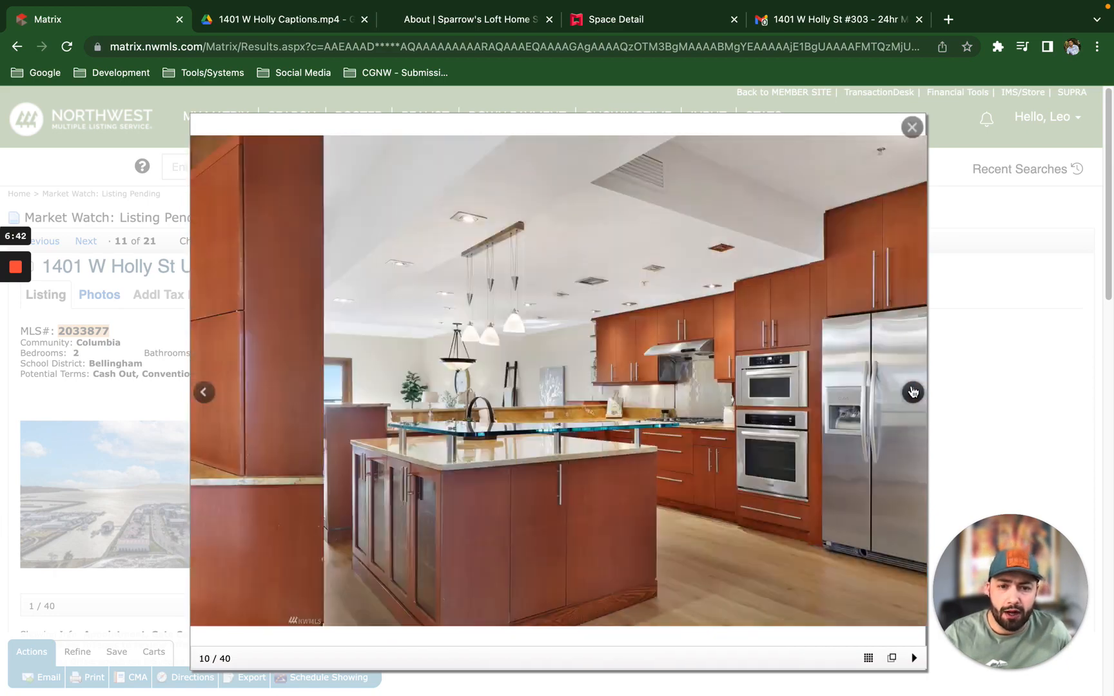
left_click(912, 392)
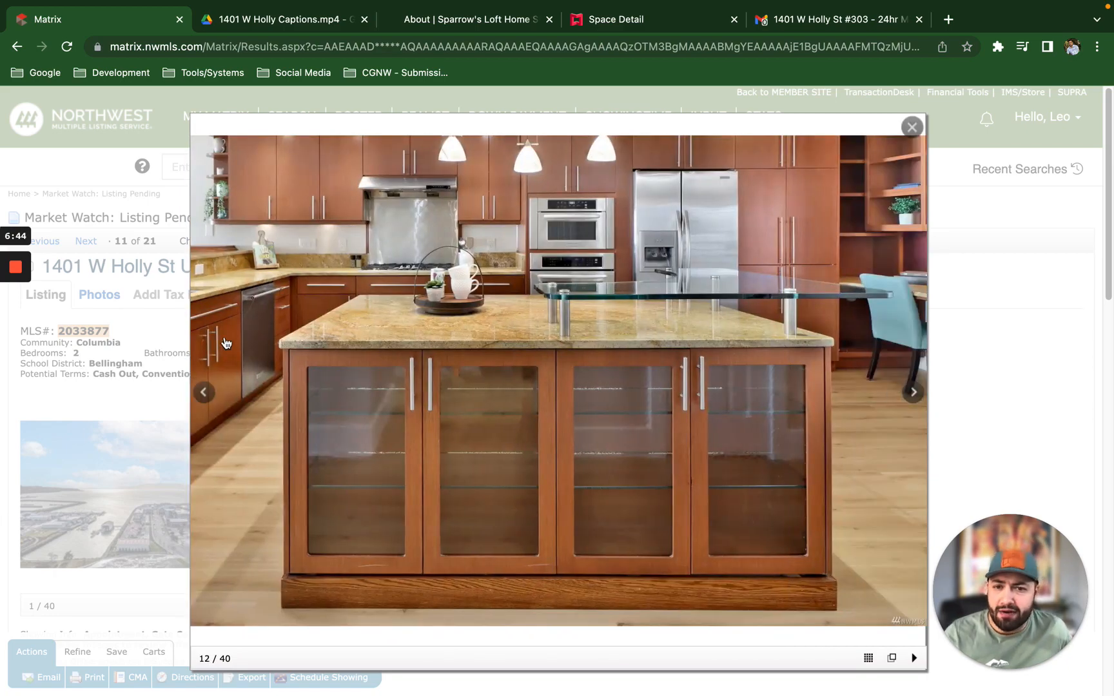
mouse_move(267, 259)
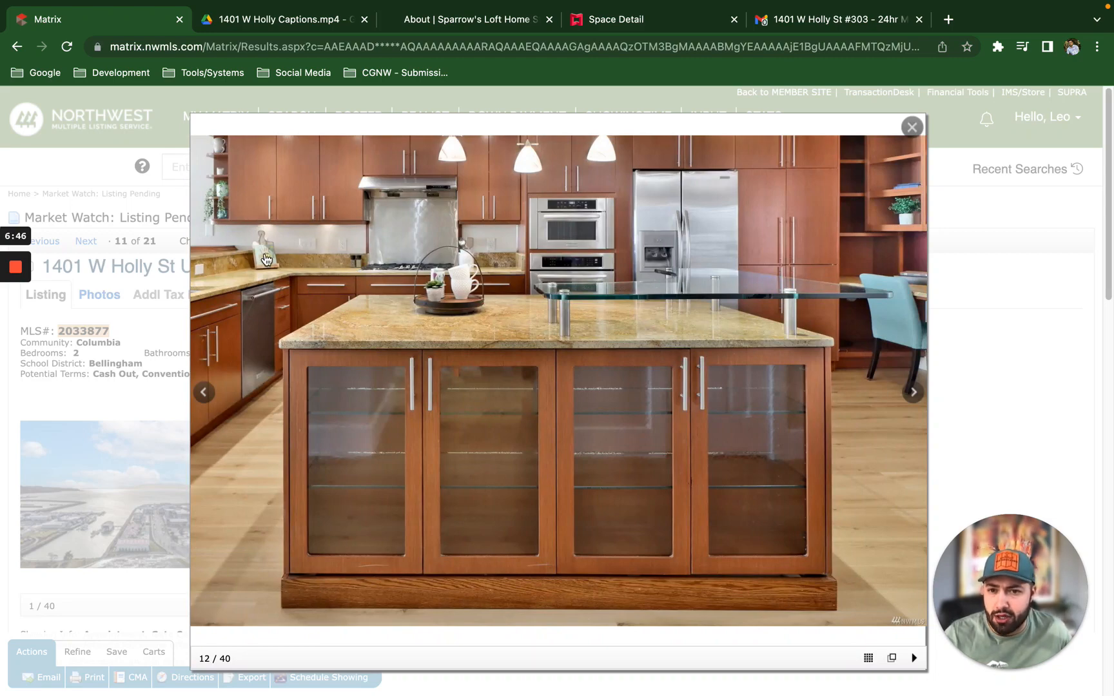
left_click(913, 392)
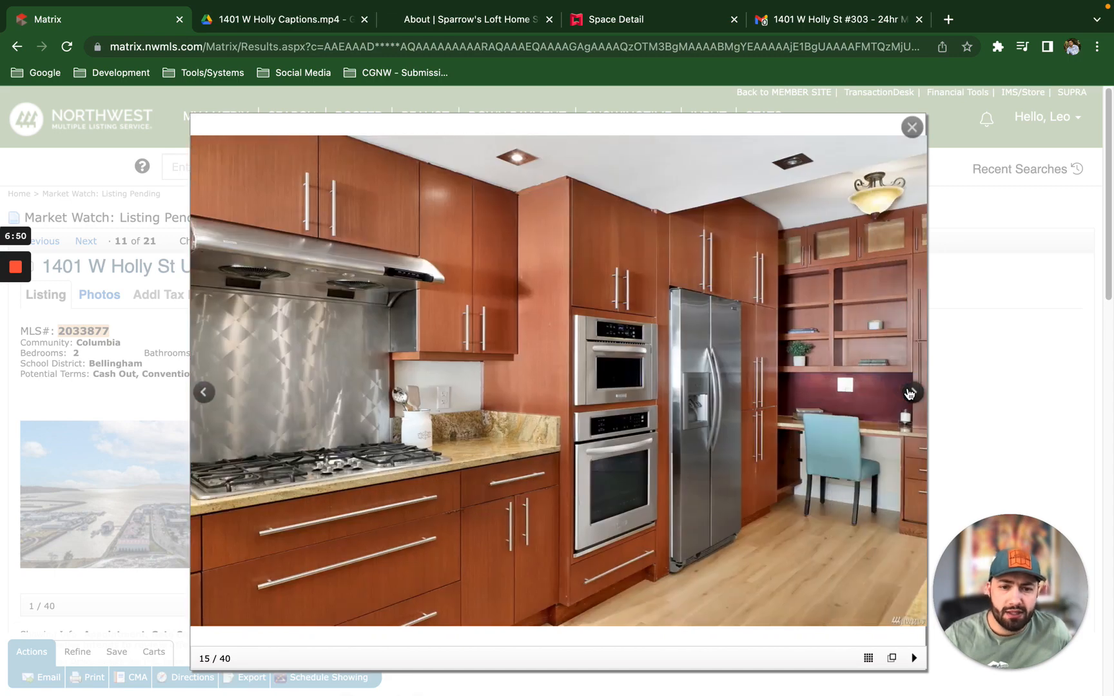
left_click(911, 393)
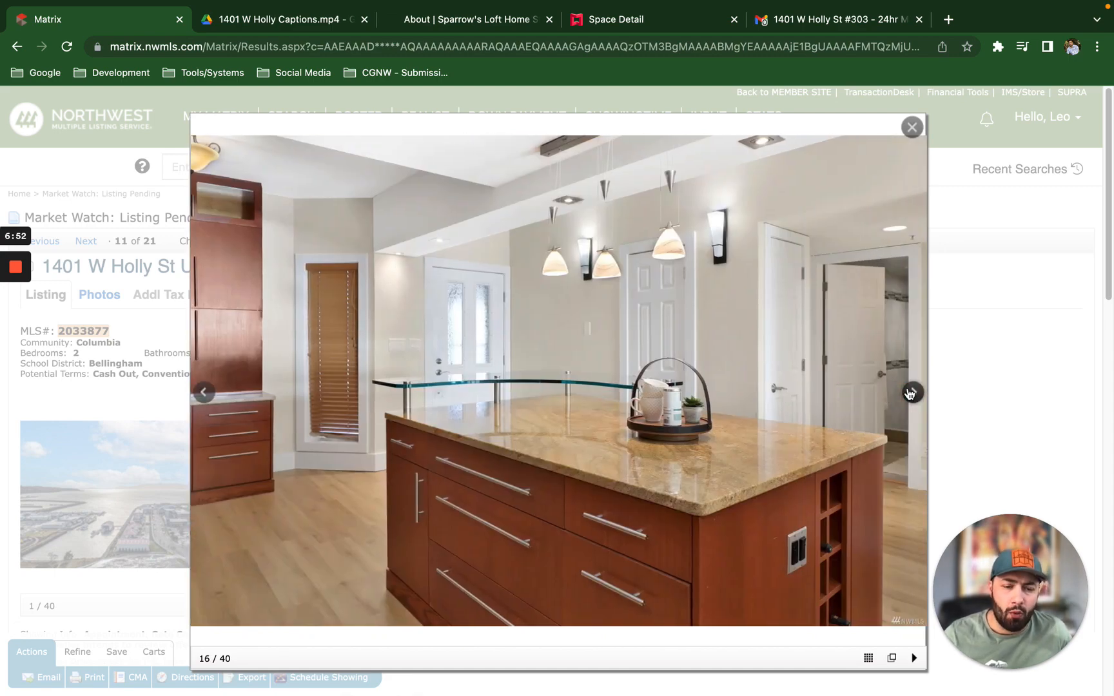
left_click(912, 394)
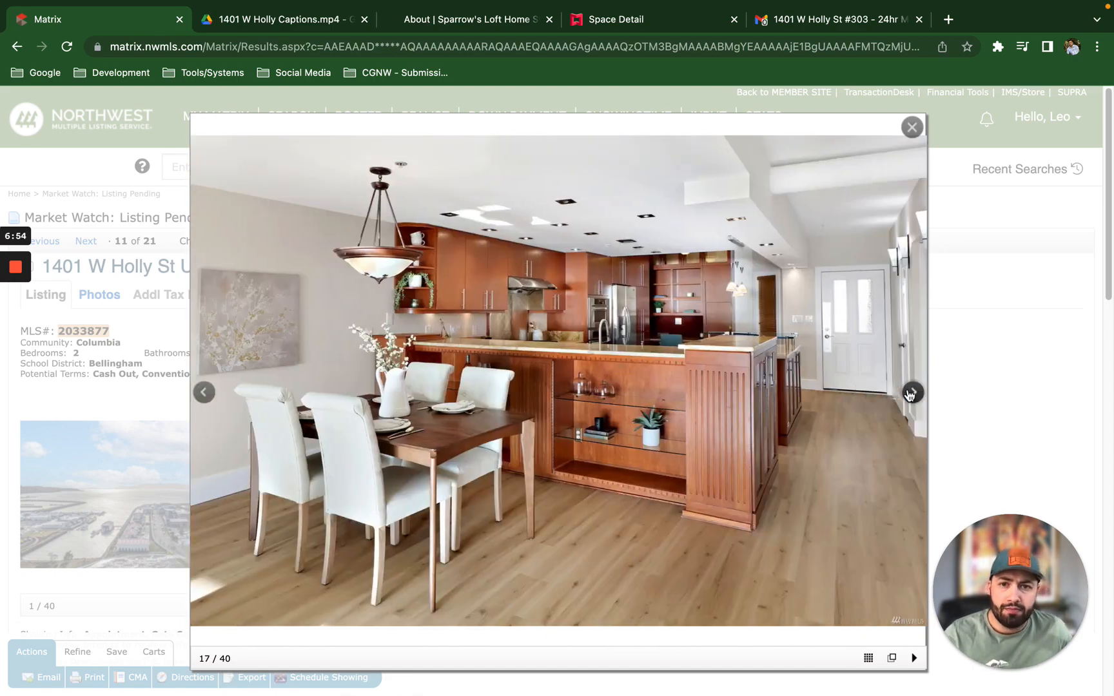
left_click(912, 128)
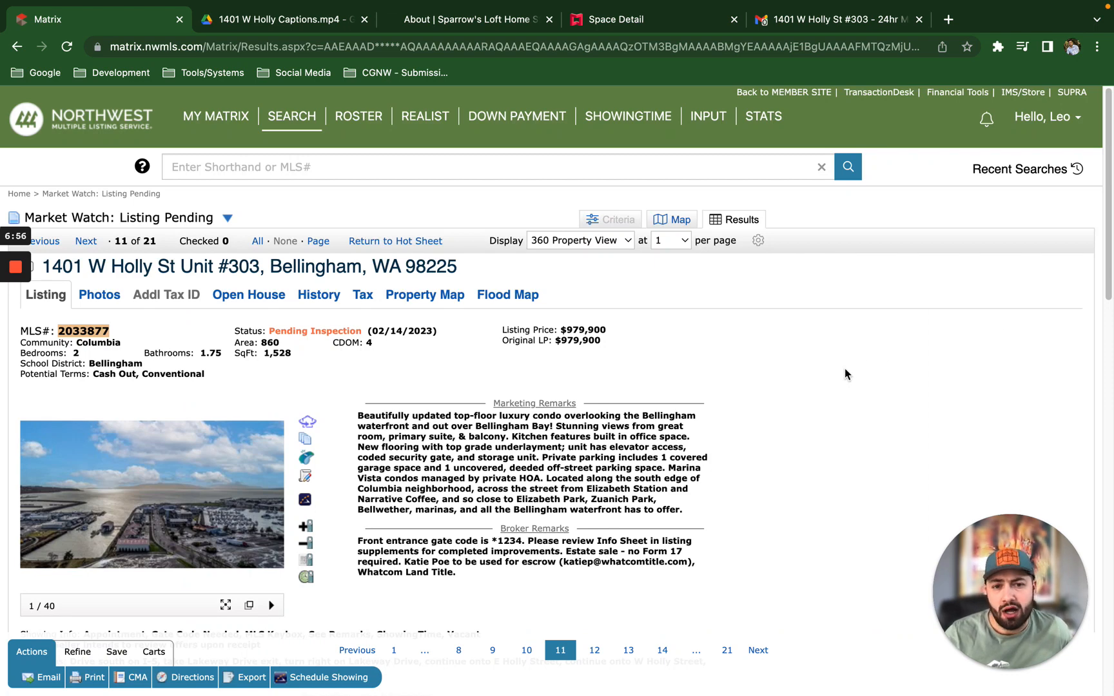
mouse_move(222, 524)
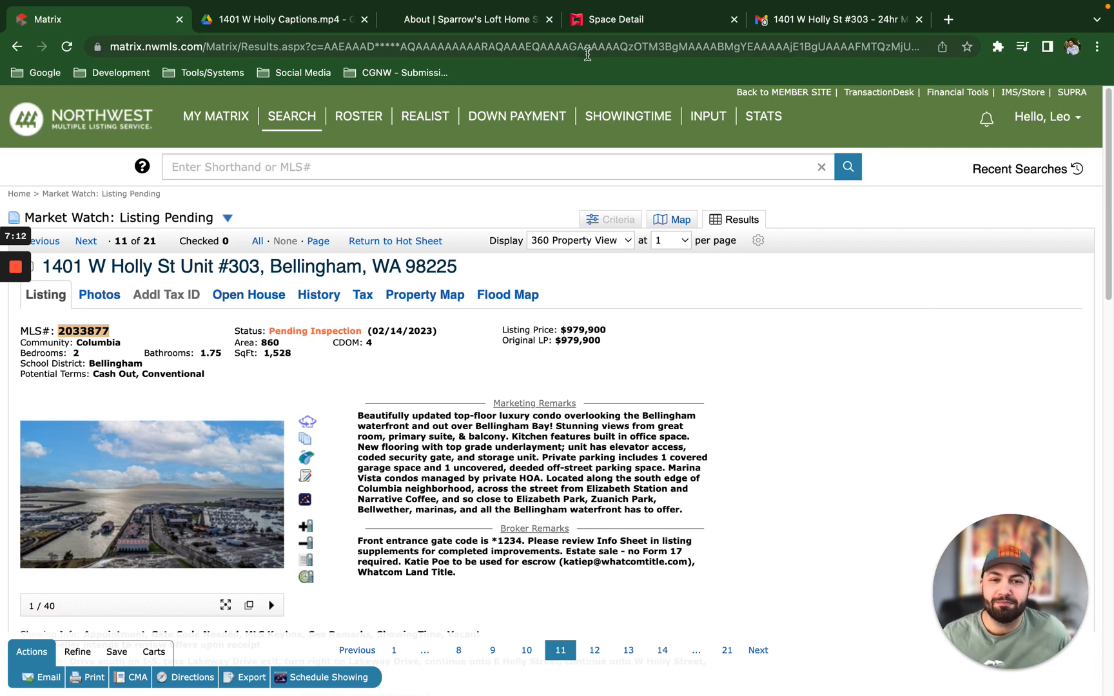
left_click(279, 19)
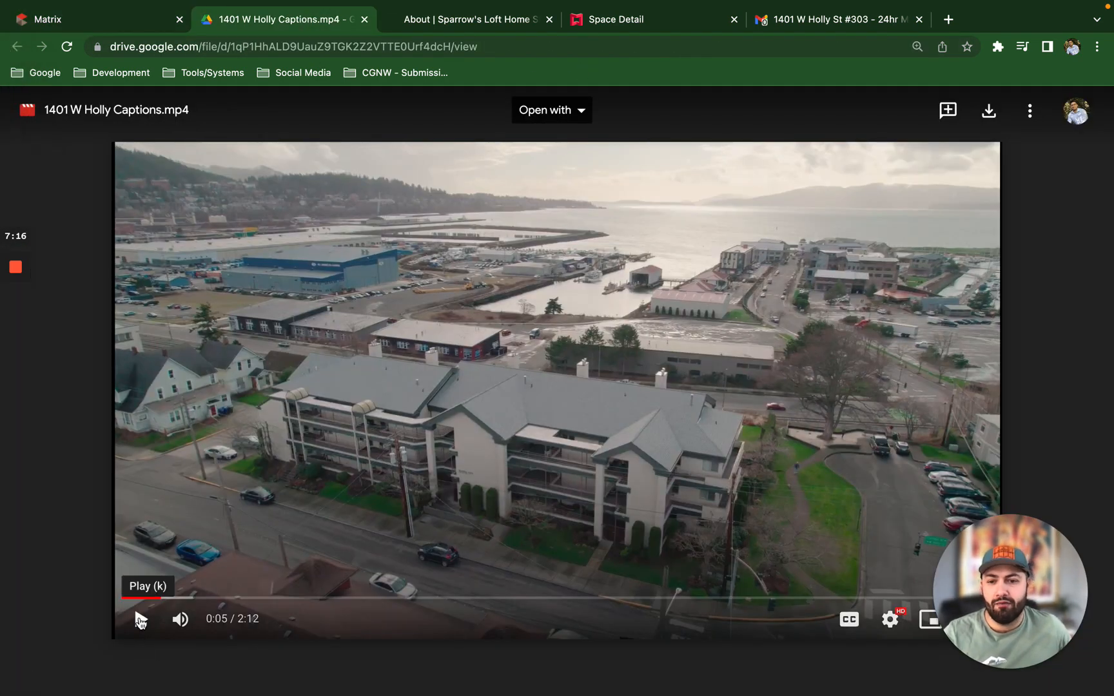
Play the captions video to about 0:15, pause it, and switch to the Sparrow's Loft site.
left_click(140, 619)
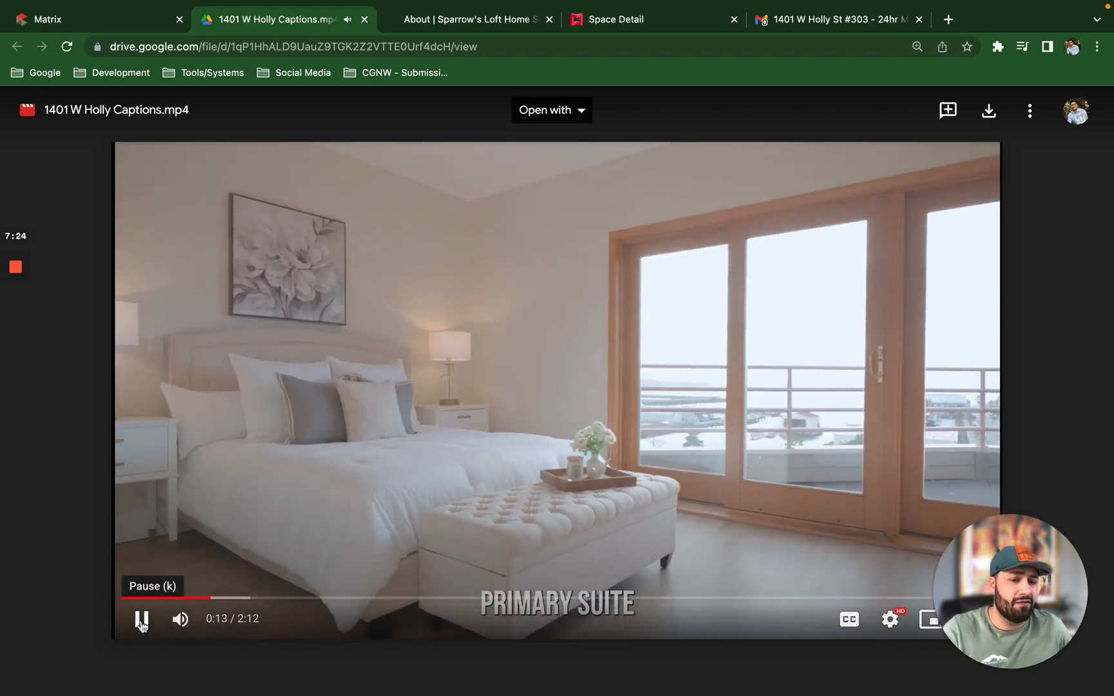
left_click(142, 618)
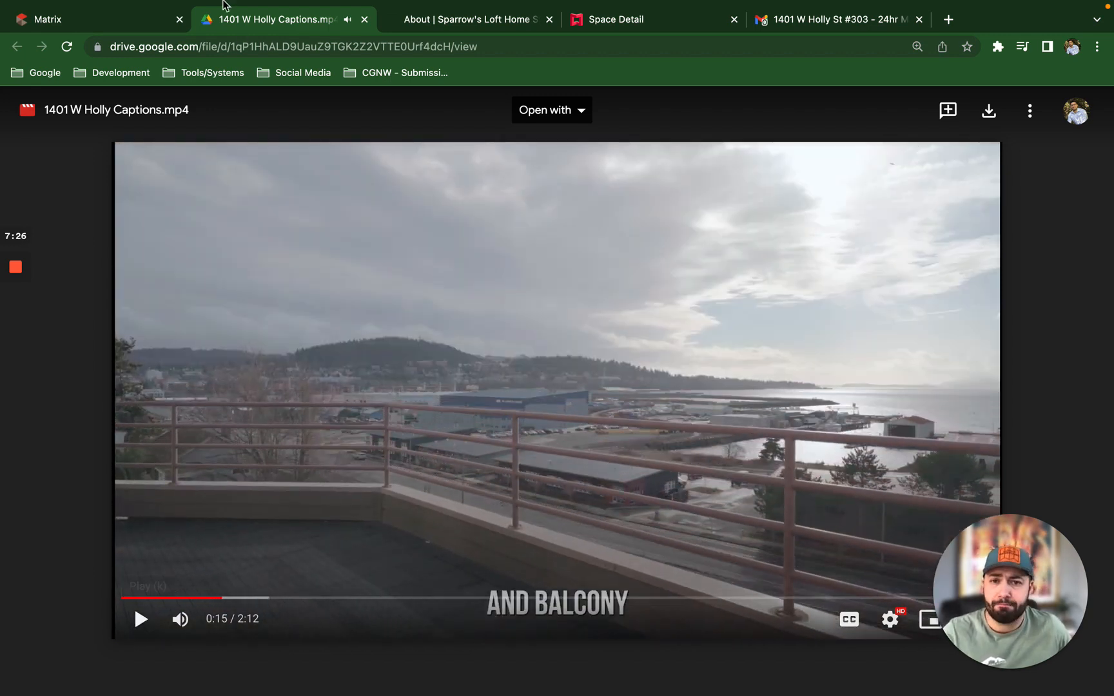
left_click(469, 20)
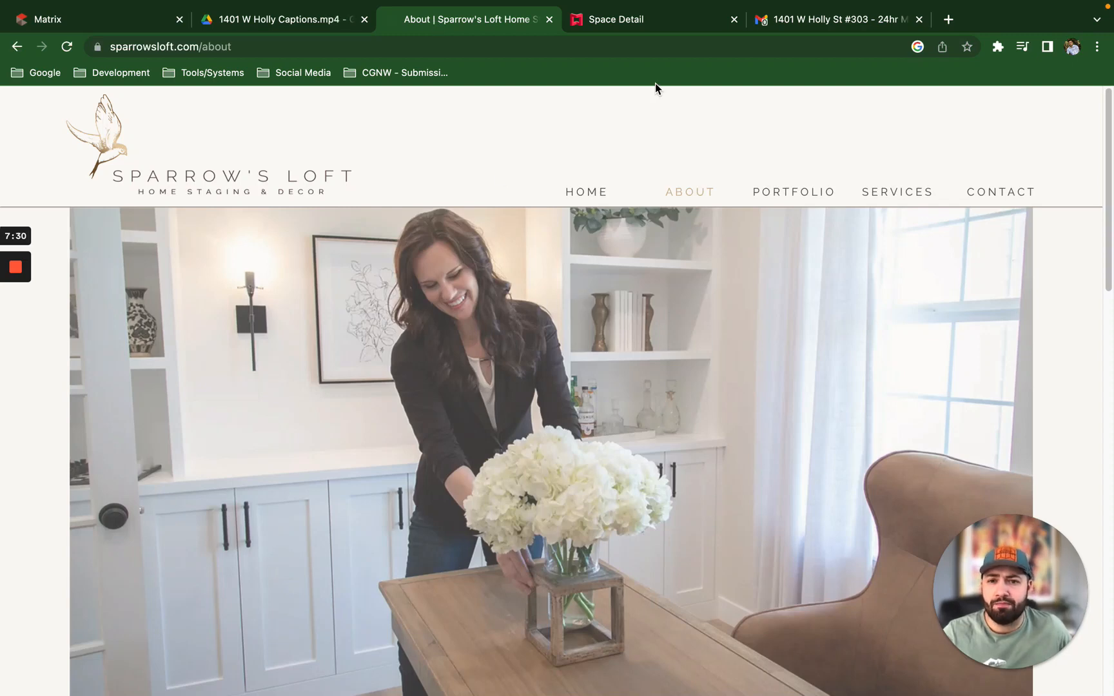
left_click(635, 20)
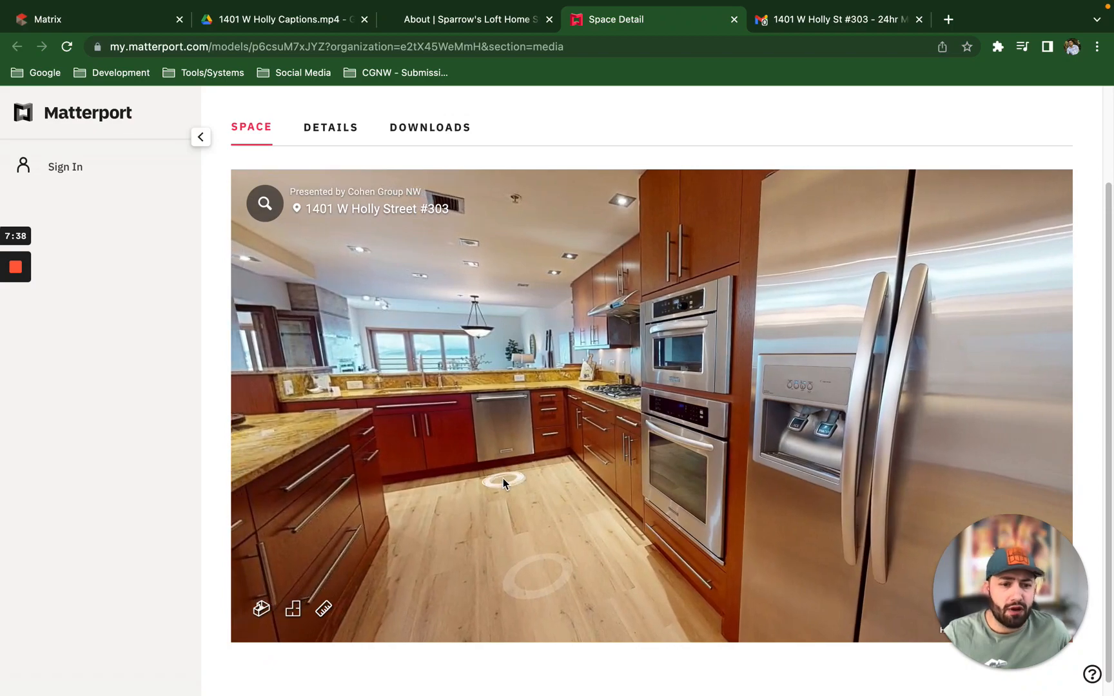
Move to a new spot in the kitchen showing the island with pendant lights.
left_click(498, 479)
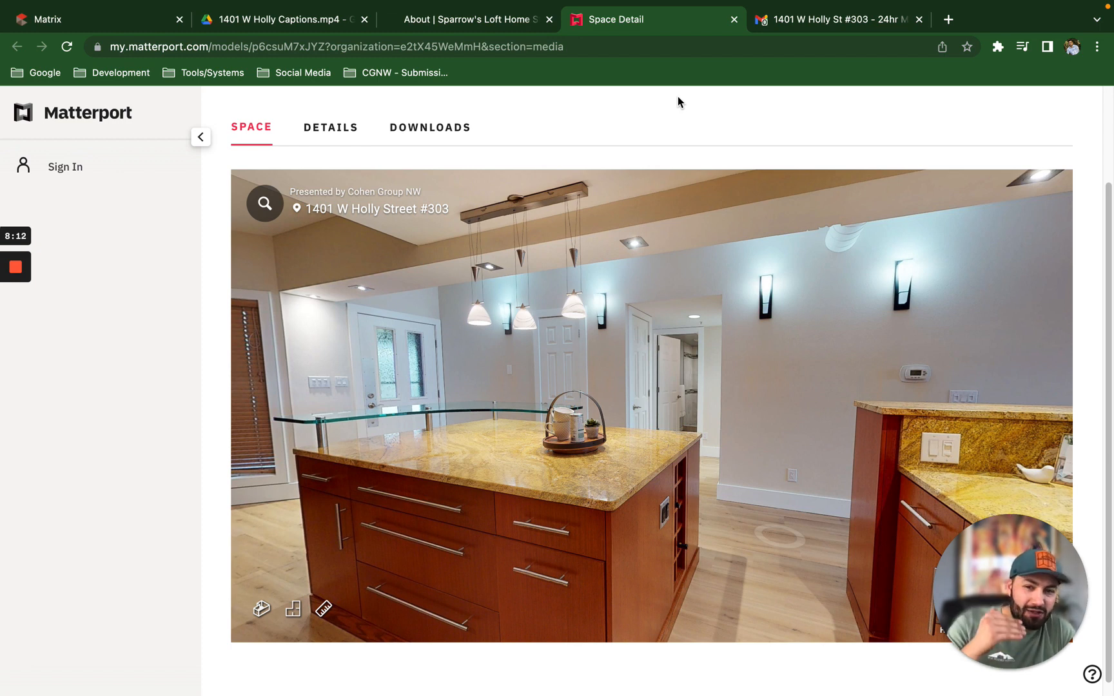
mouse_move(667, 78)
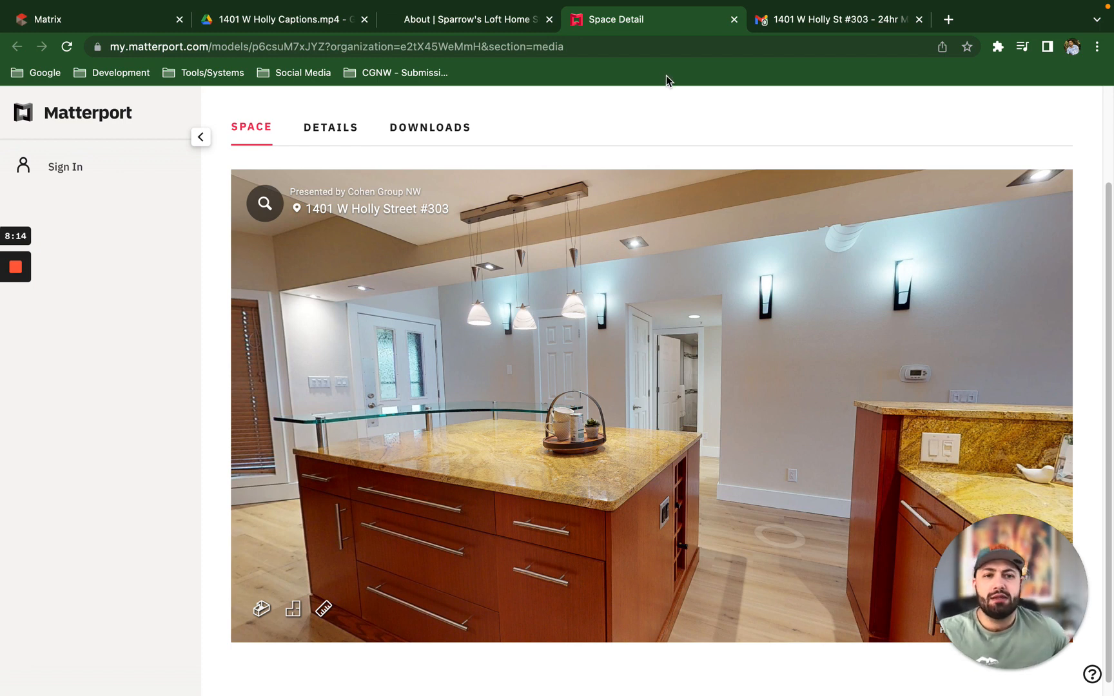
mouse_move(837, 20)
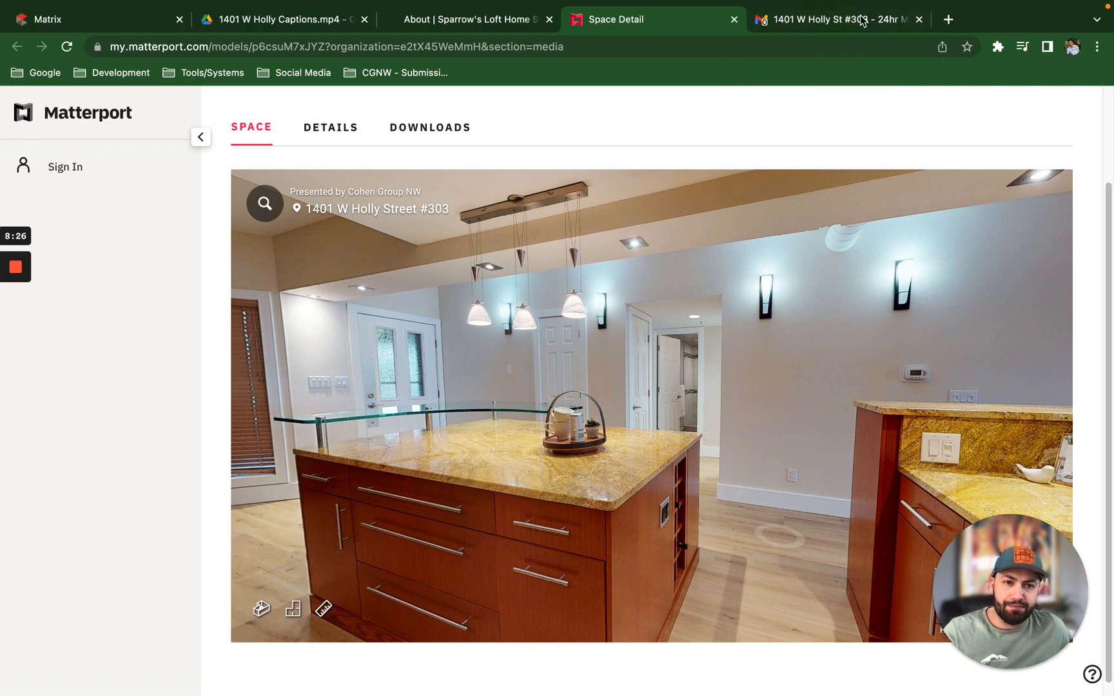
left_click(838, 20)
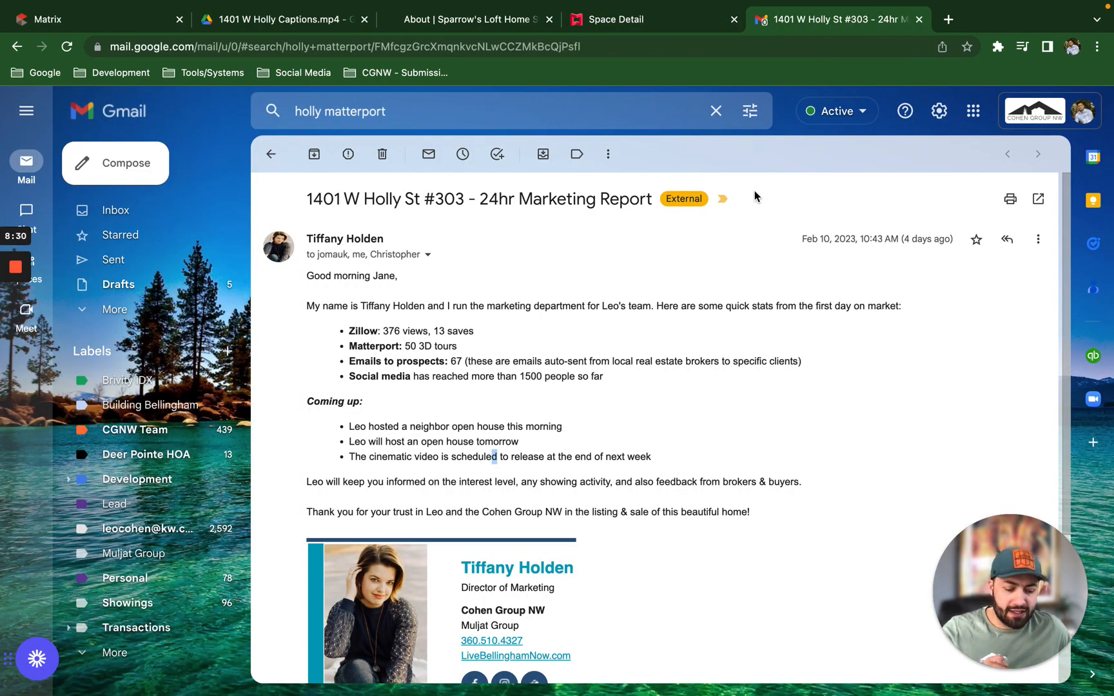
mouse_move(814, 220)
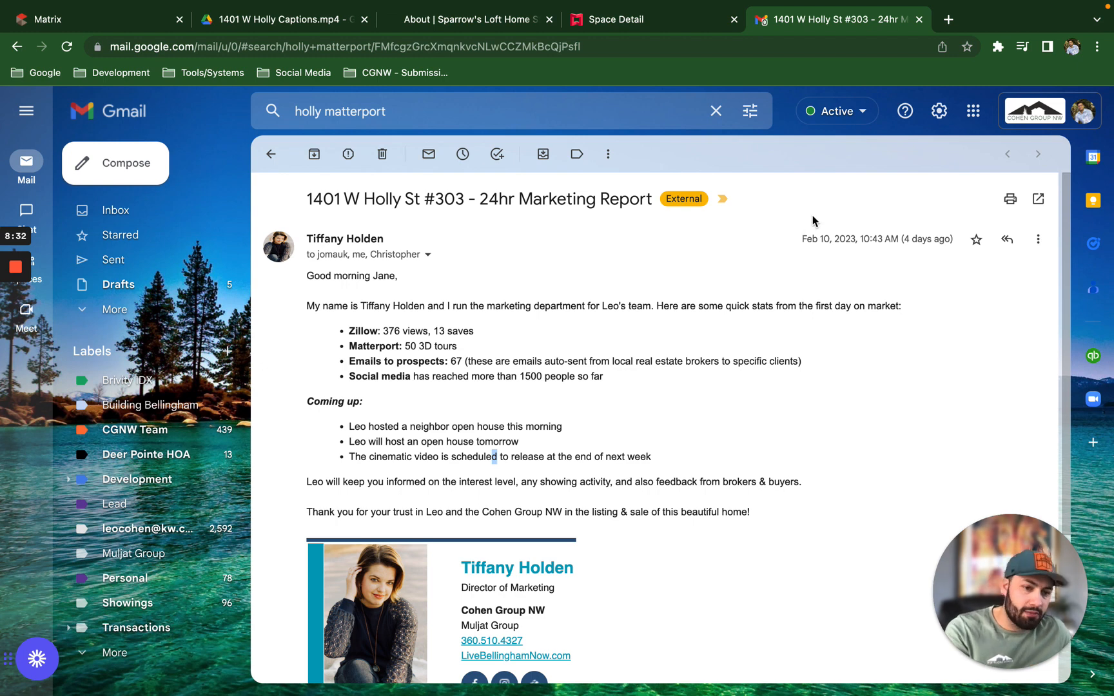
mouse_move(824, 225)
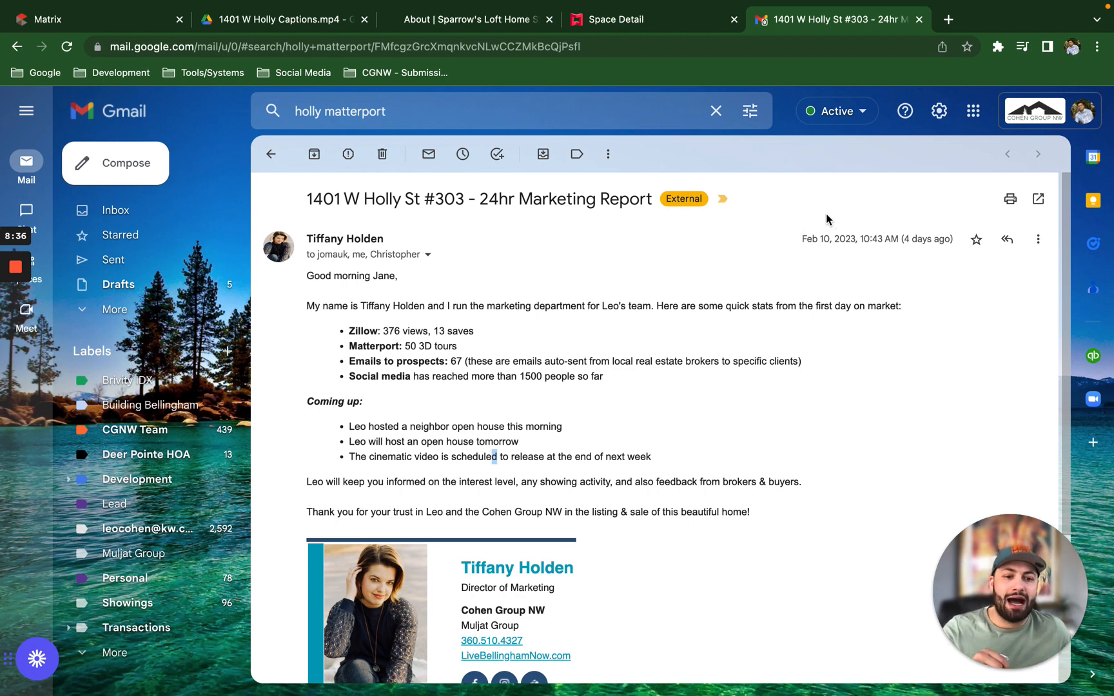
mouse_move(824, 222)
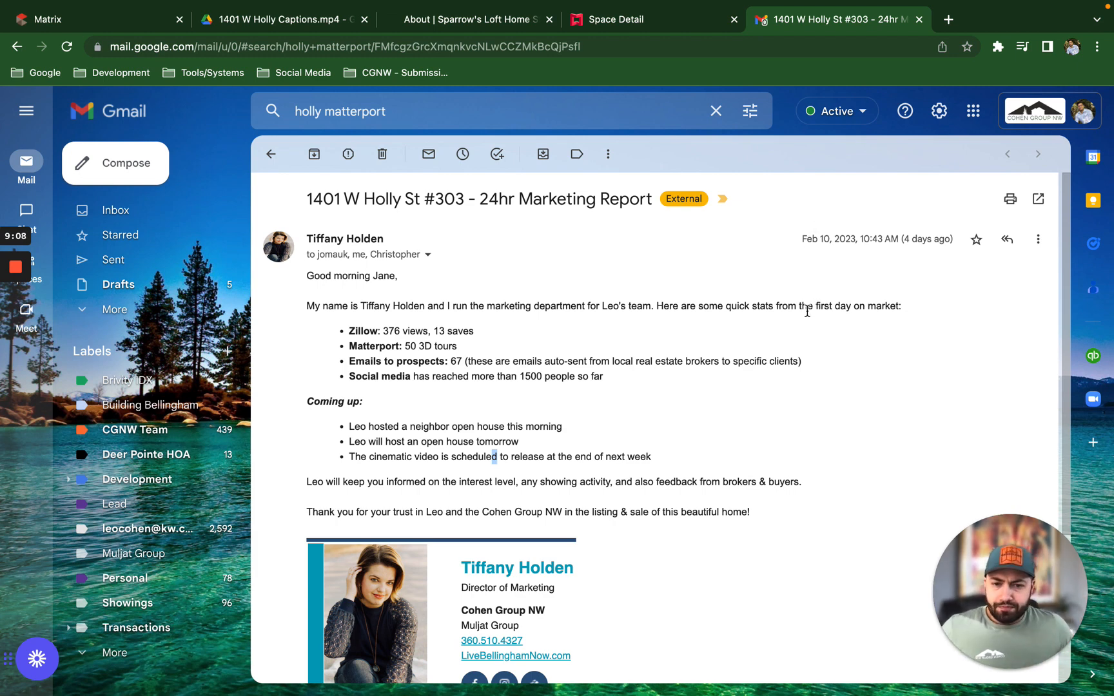
mouse_move(767, 378)
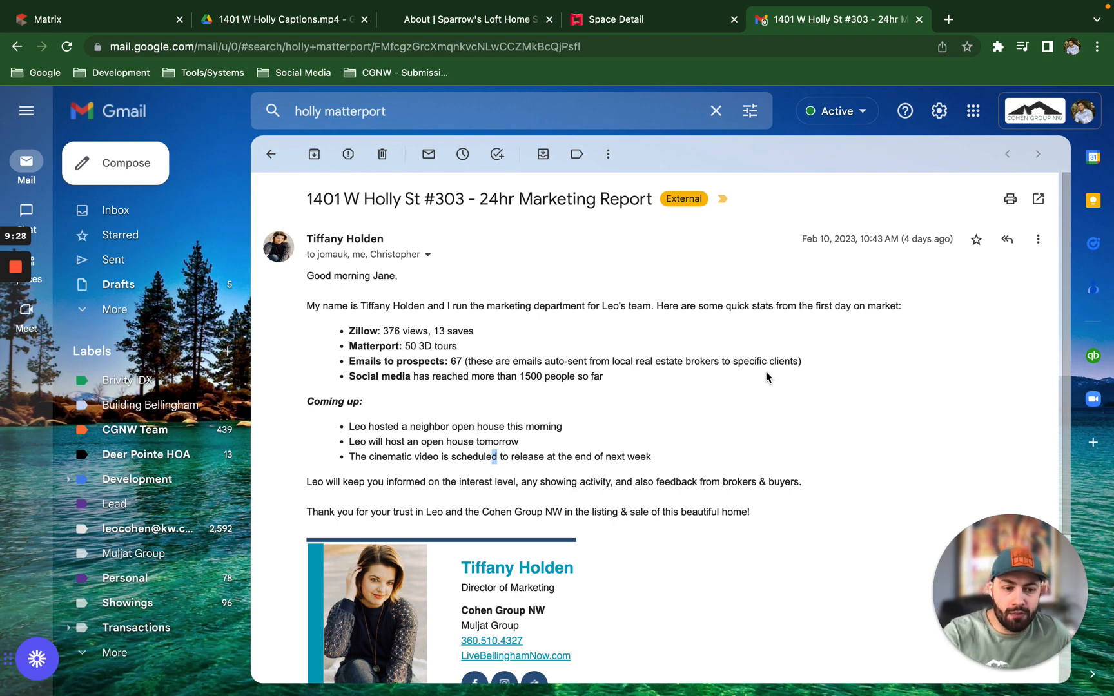
mouse_move(686, 308)
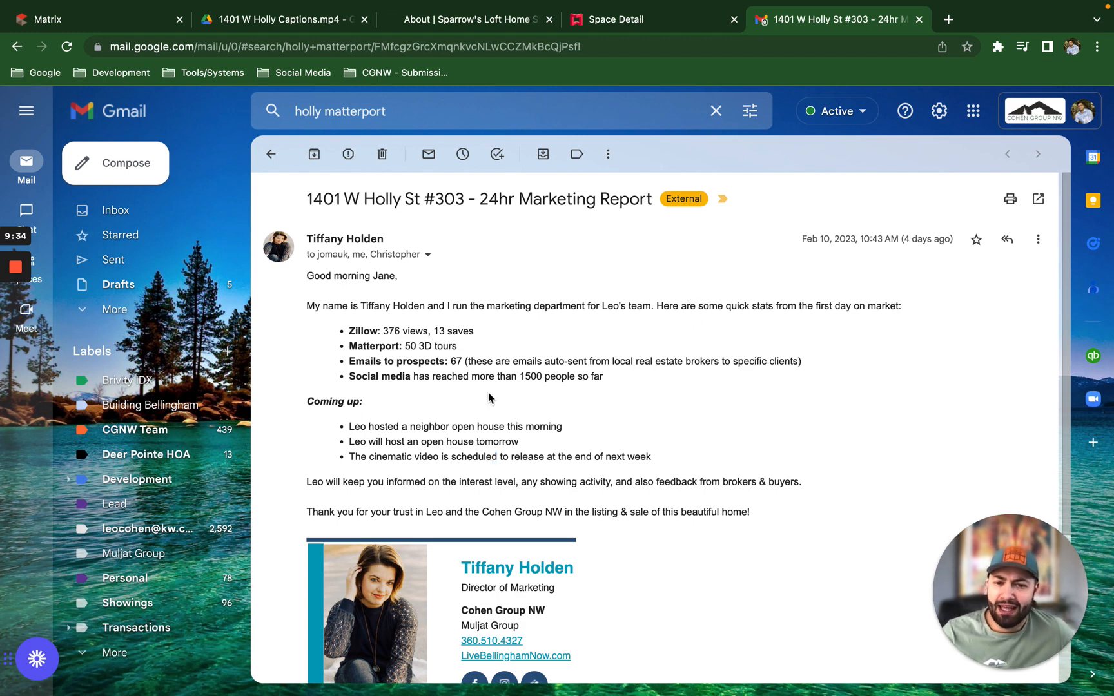
mouse_move(820, 519)
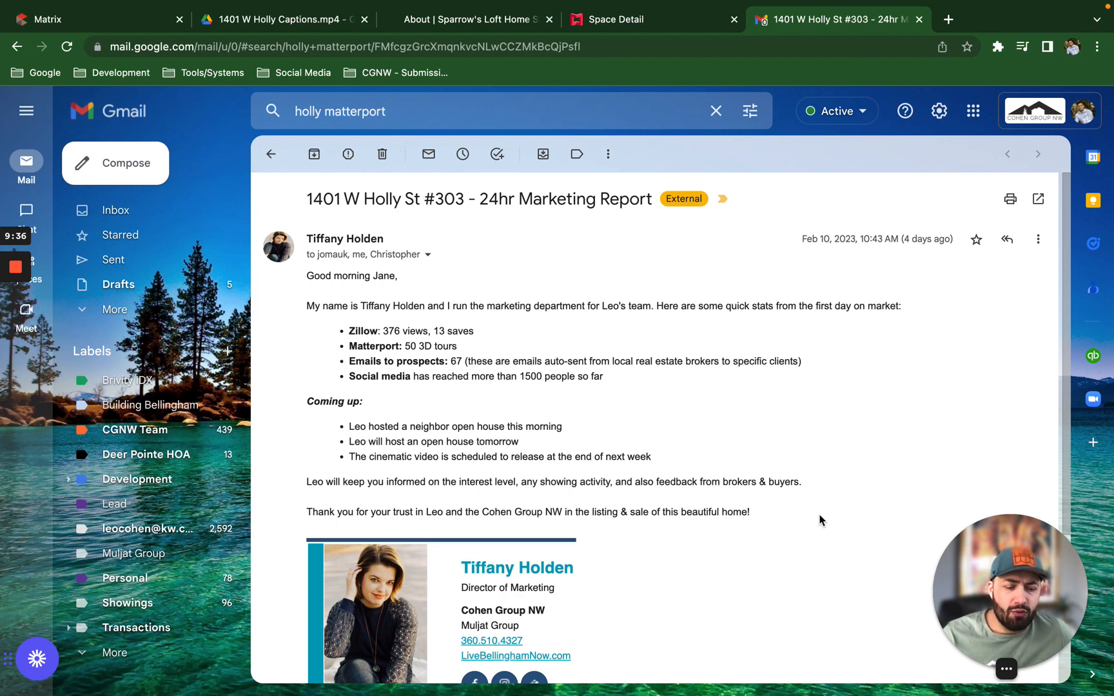
mouse_move(833, 520)
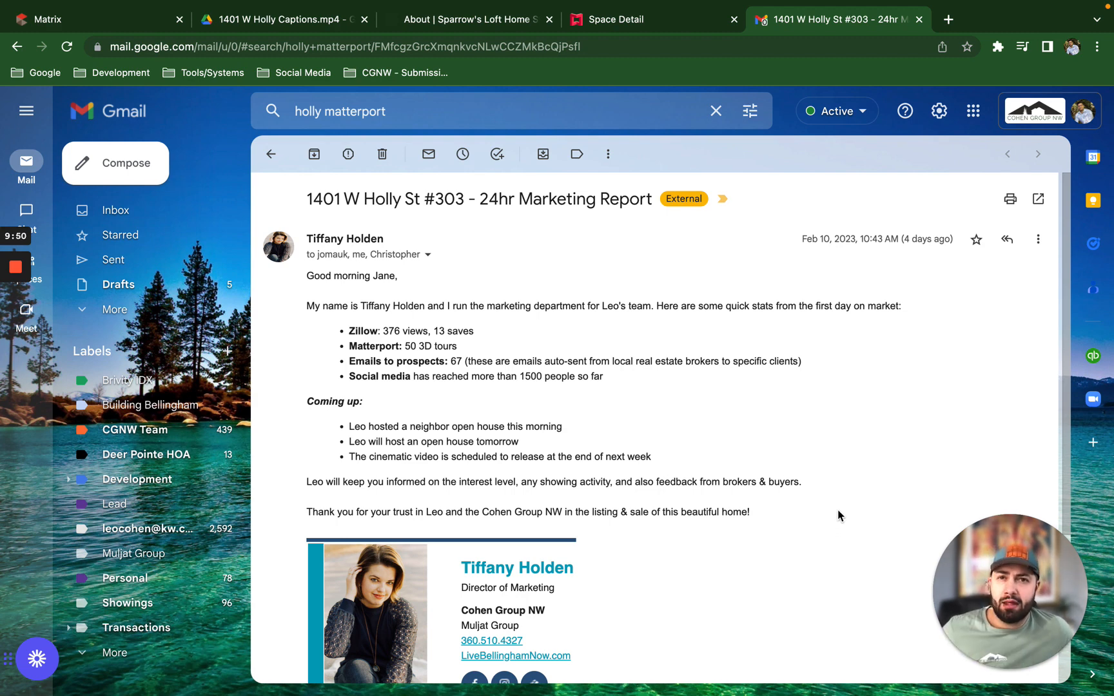
mouse_move(826, 505)
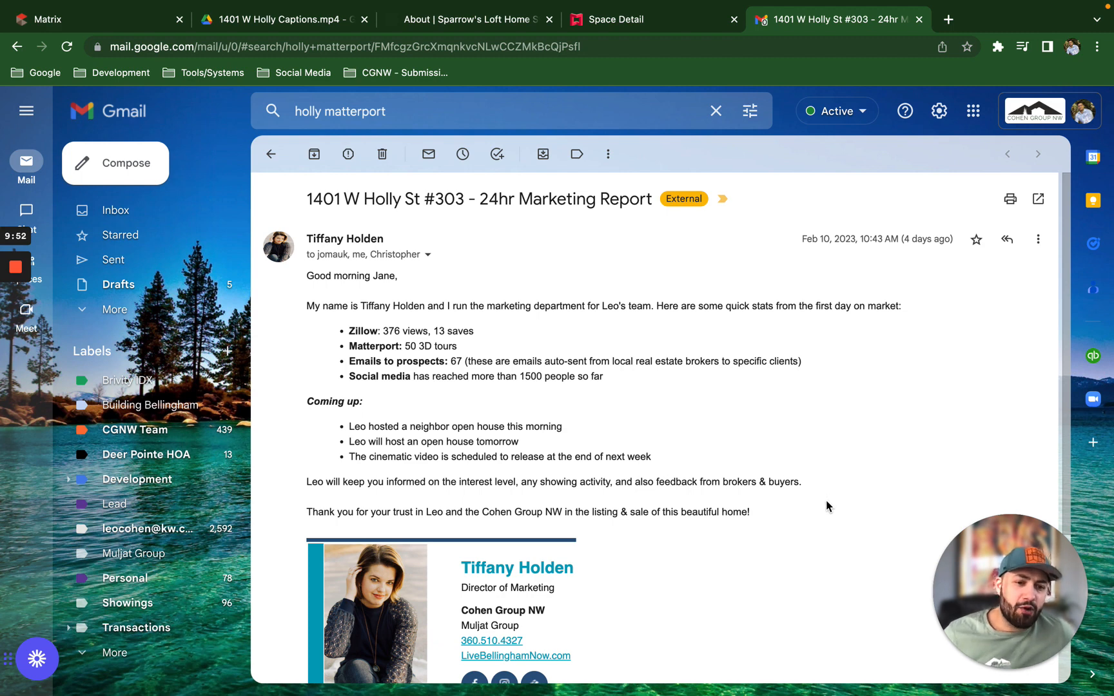
mouse_move(839, 524)
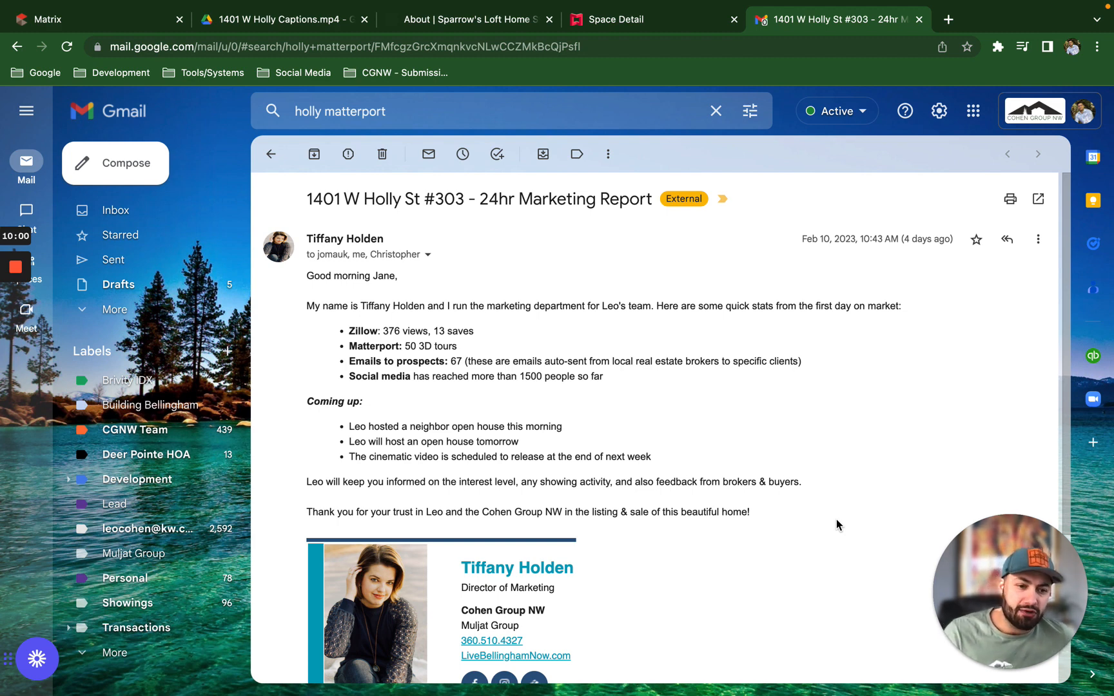
mouse_move(849, 531)
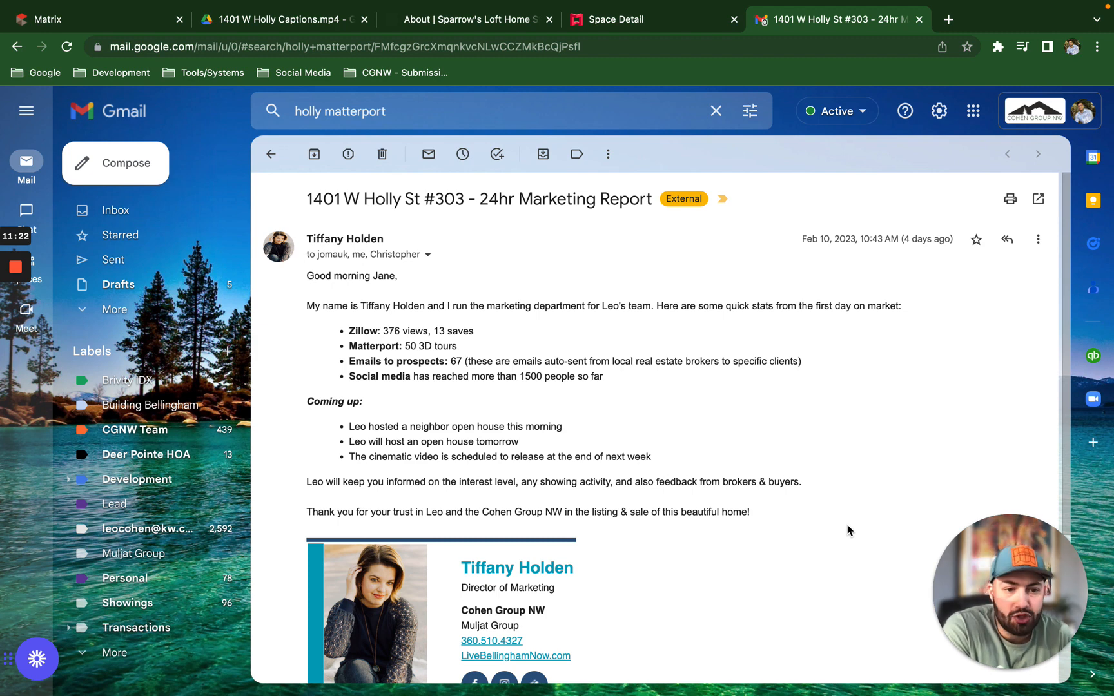
mouse_move(889, 449)
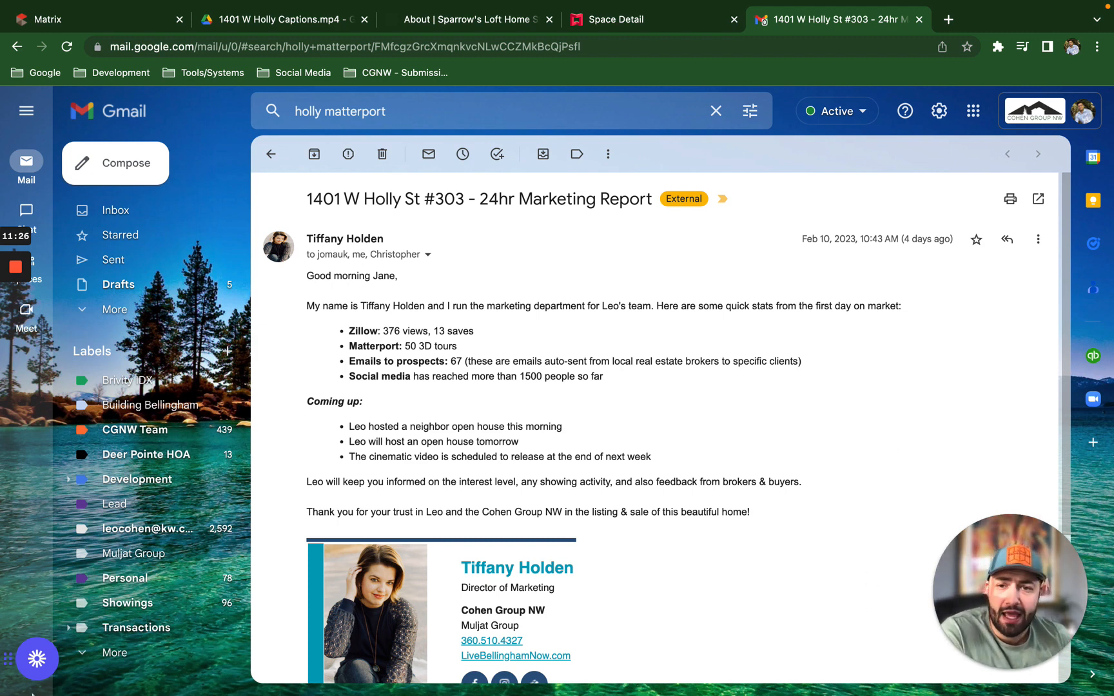
mouse_move(22, 609)
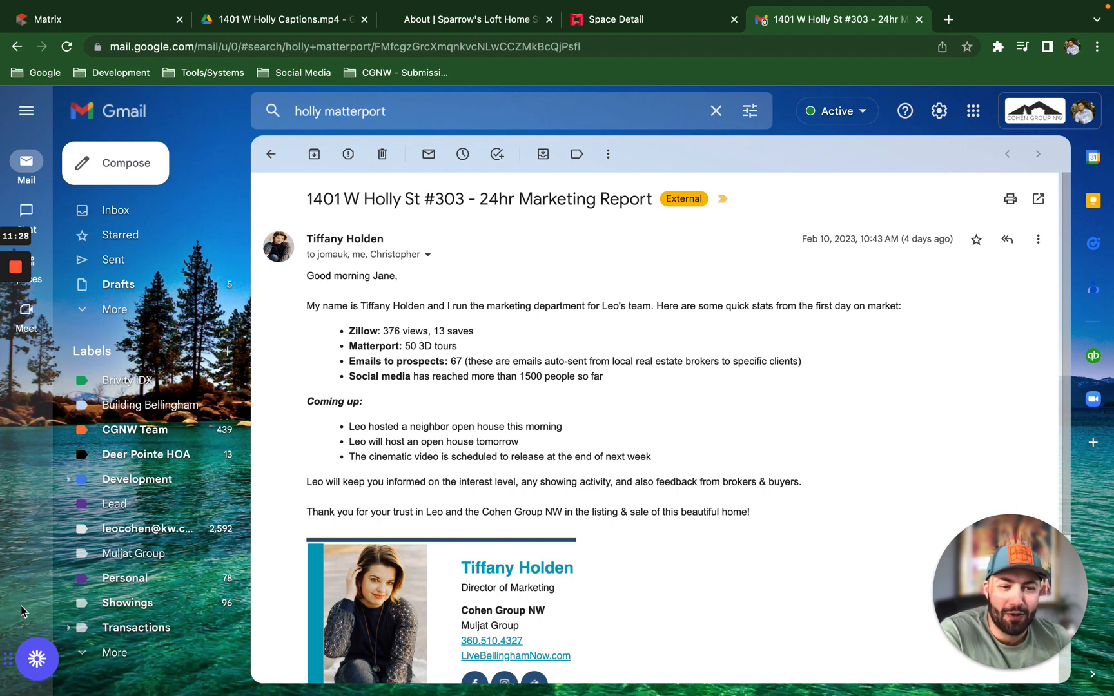